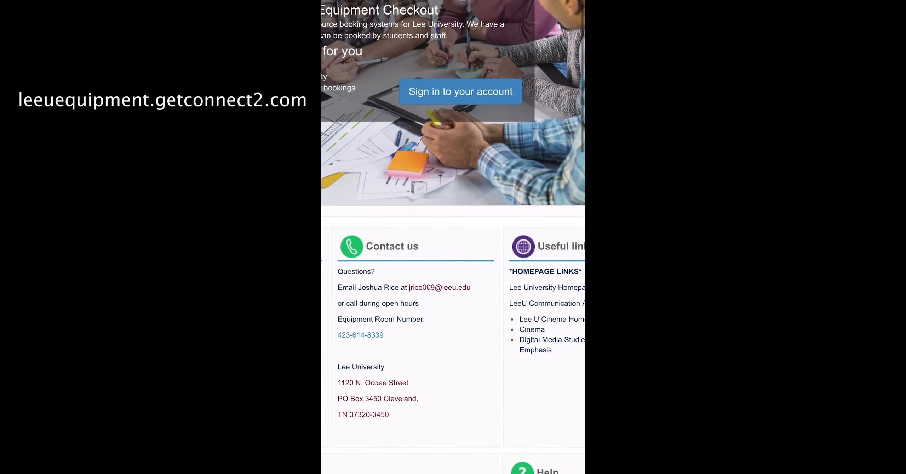
Step: Sign in with Lee University credentials and choose to stay signed in without further prompts
left_click(460, 92)
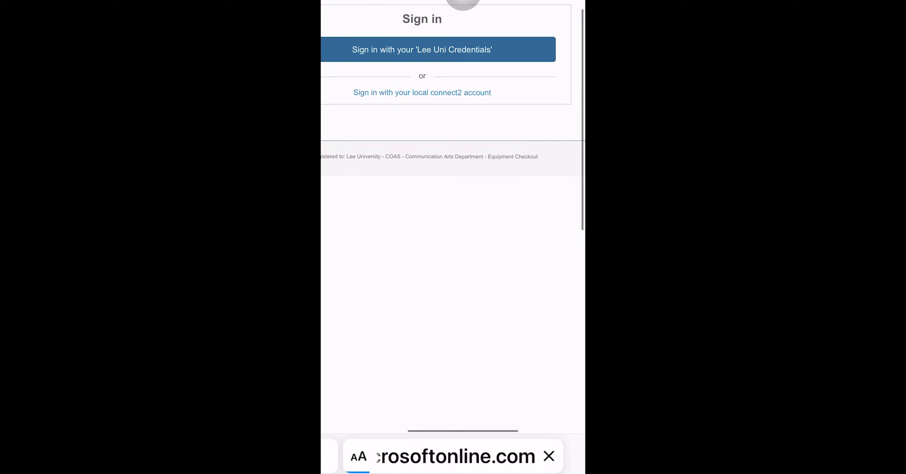
left_click(421, 50)
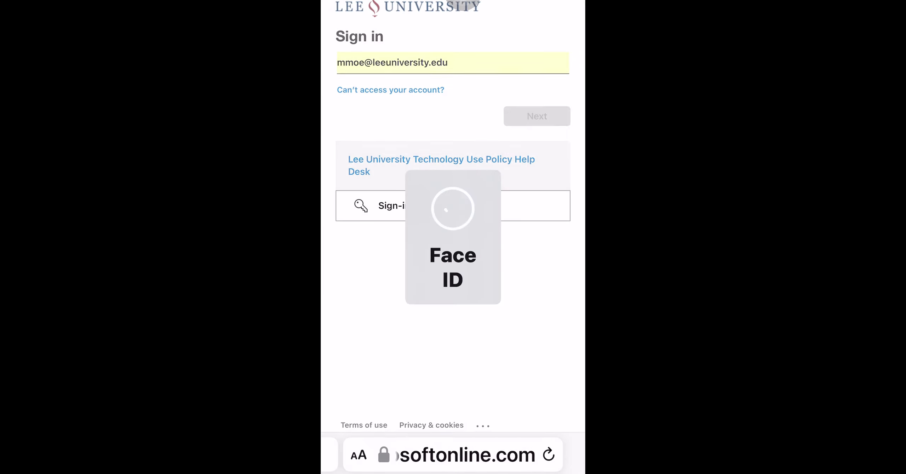
left_click(536, 115)
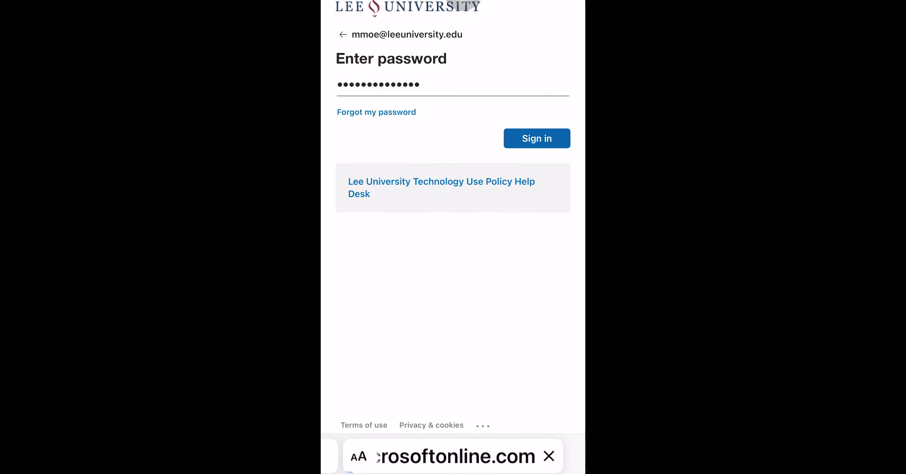
left_click(535, 138)
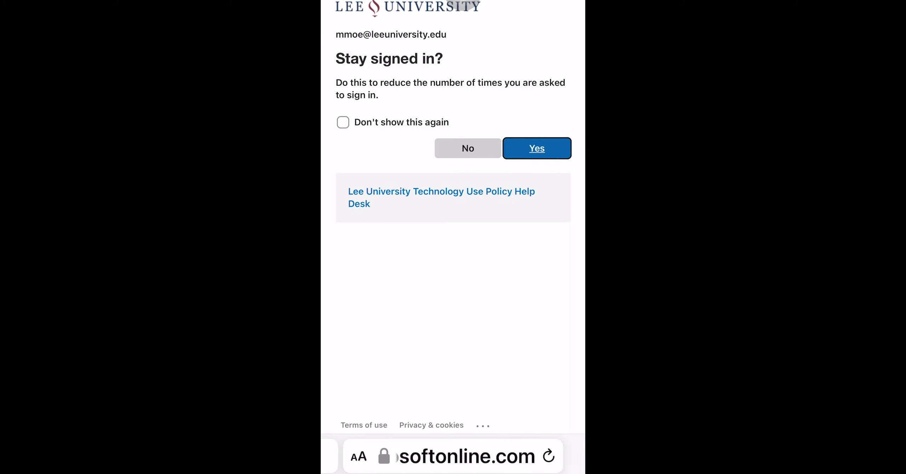
left_click(342, 122)
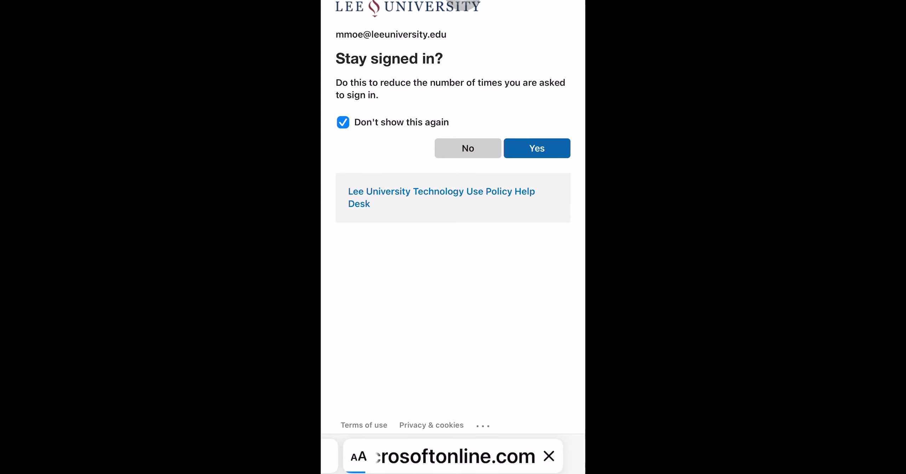
left_click(536, 148)
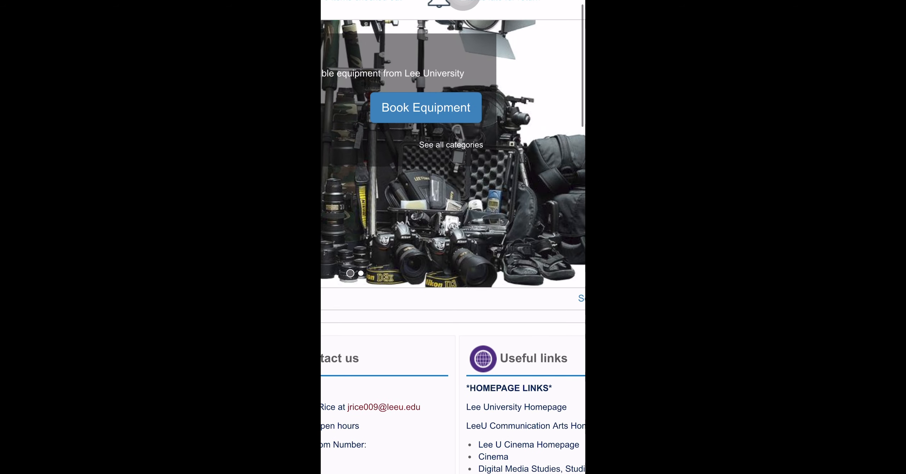
Step: Start an equipment booking with yourself as the booking owner
left_click(426, 107)
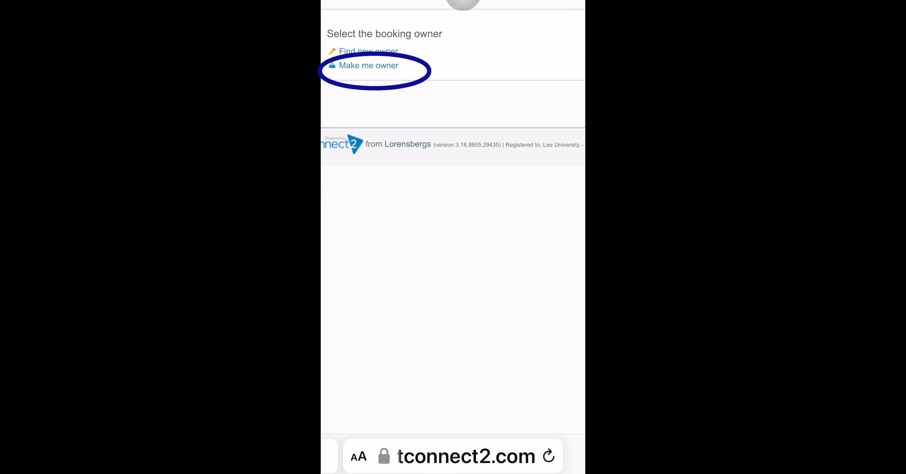
left_click(368, 66)
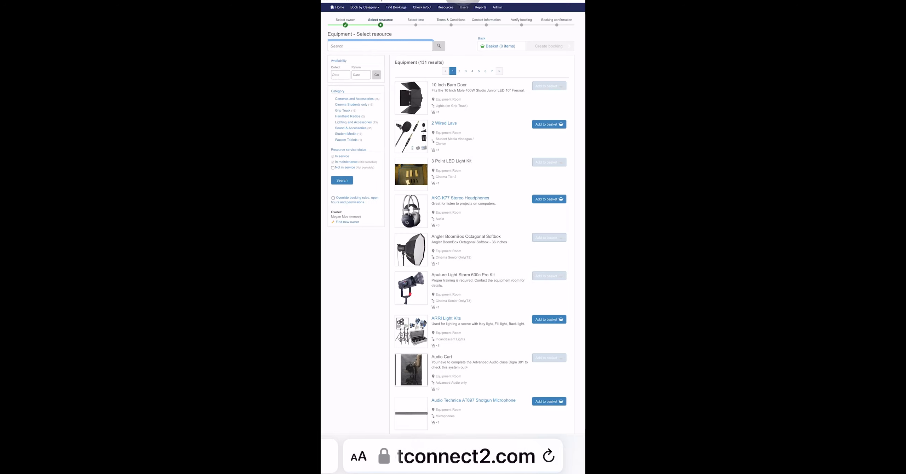
Step: Search for 'Canon' and add the Canon 5Ds Kit to the basket for booking
left_click(380, 45)
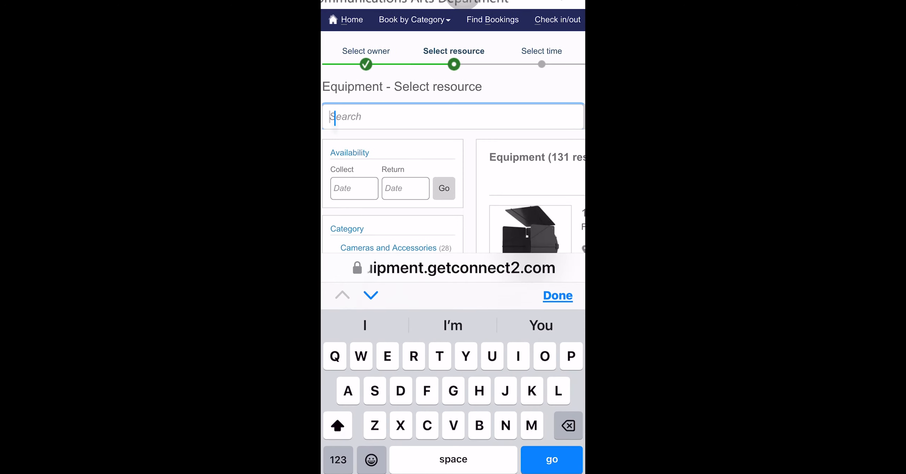
type("Canon")
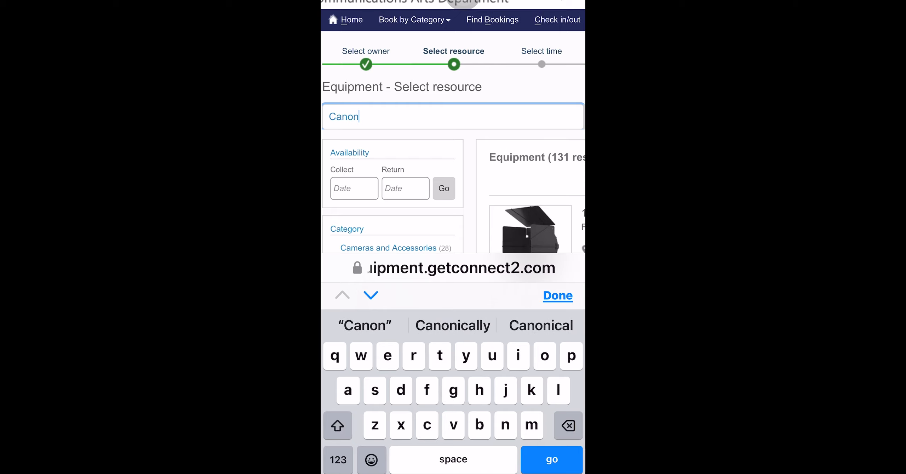
left_click(550, 459)
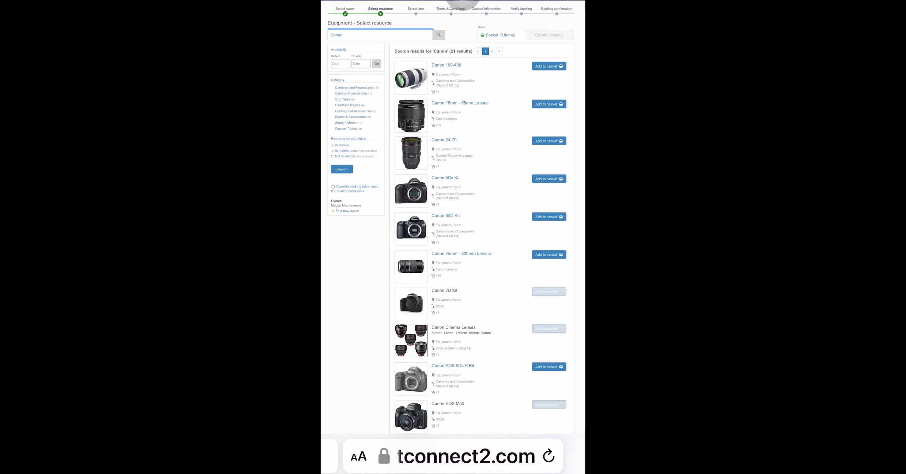
scroll("down", 3)
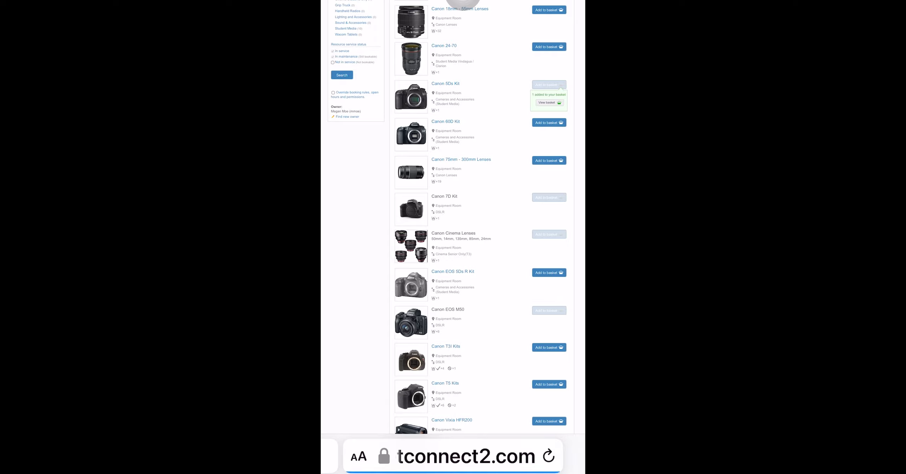
scroll("down", 3)
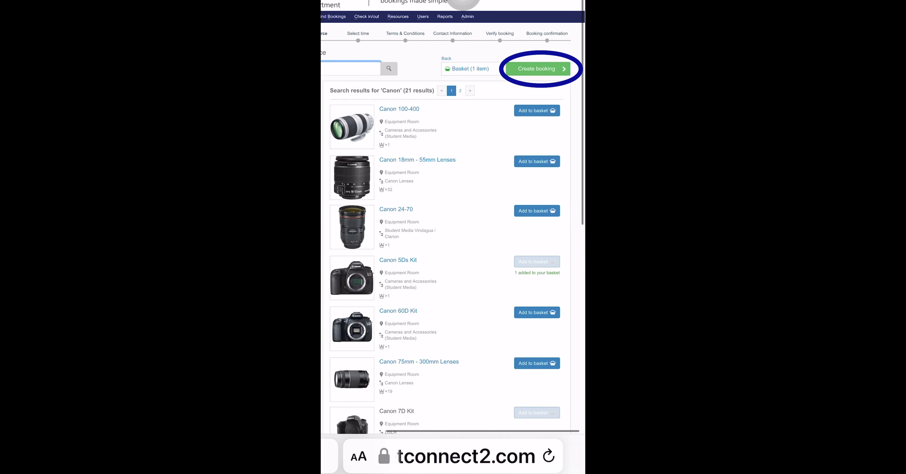
left_click(538, 68)
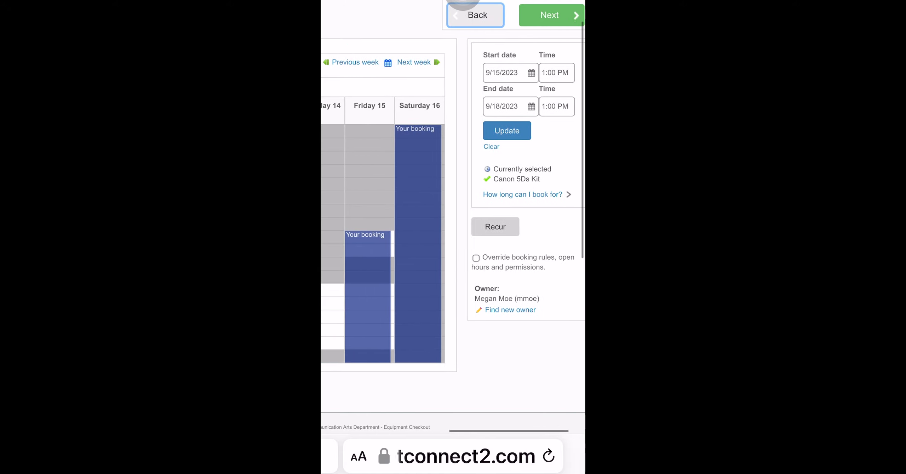
Step: Confirm booking times 9/15/2023 to 9/18/2023 at 1:00 PM and continue
left_click(541, 15)
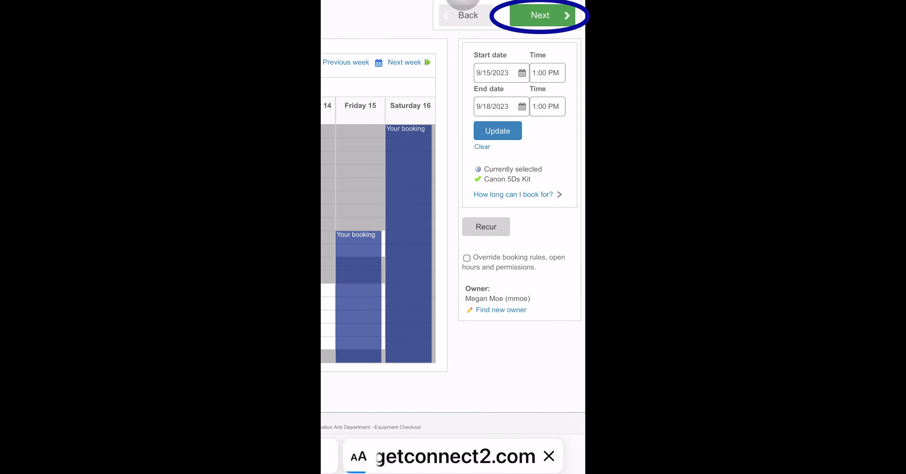
left_click(540, 15)
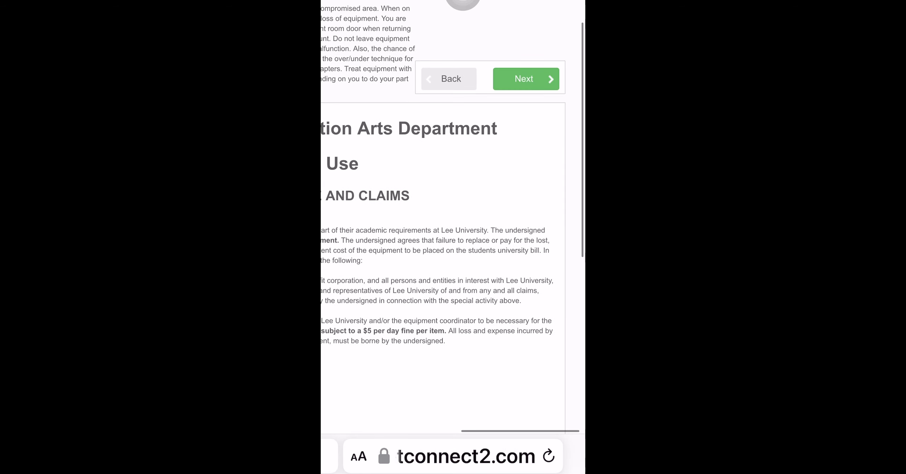
Step: Accept the equipment terms and conditions and proceed to contact information
left_click(525, 79)
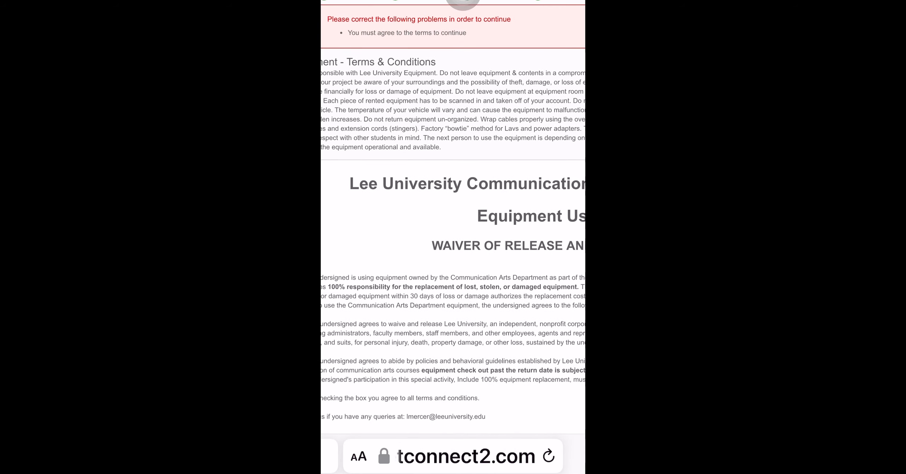
left_click(348, 309)
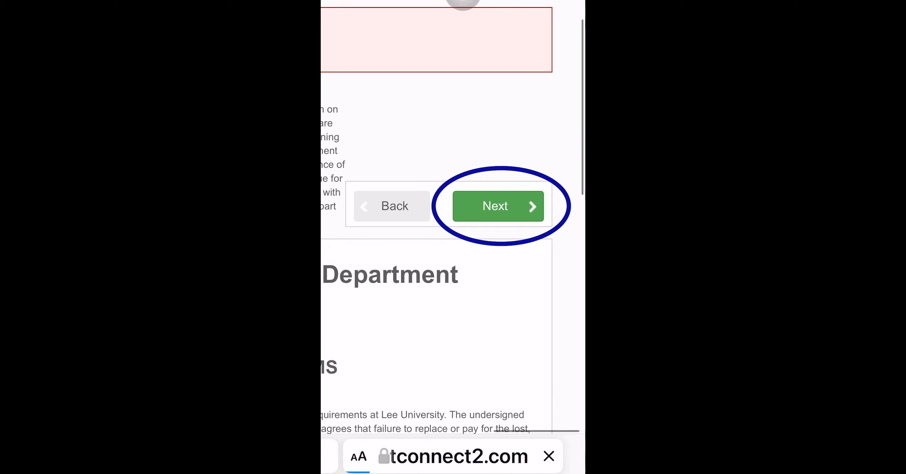
left_click(497, 206)
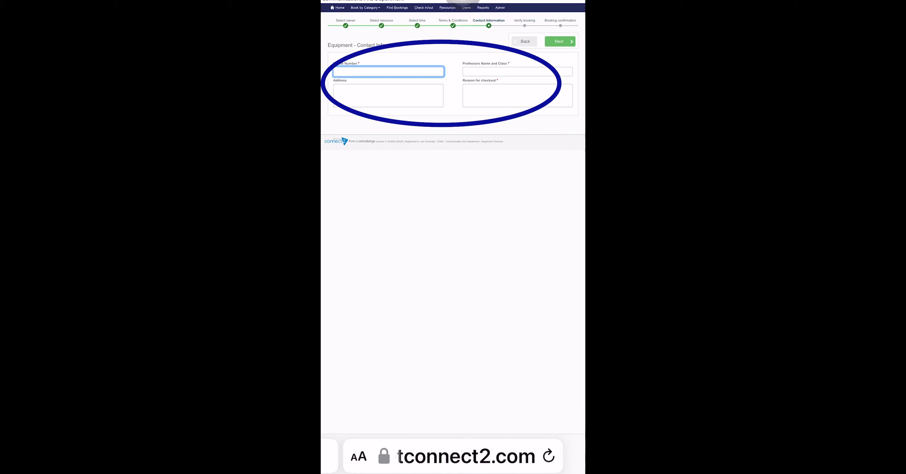
Step: Fill in the professor name with class COMM250 and the checkout reason field
left_click(388, 72)
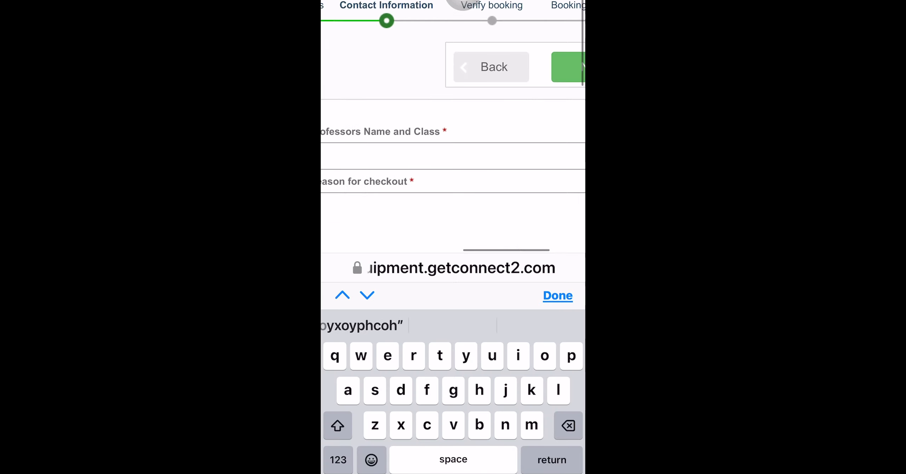
left_click(462, 116)
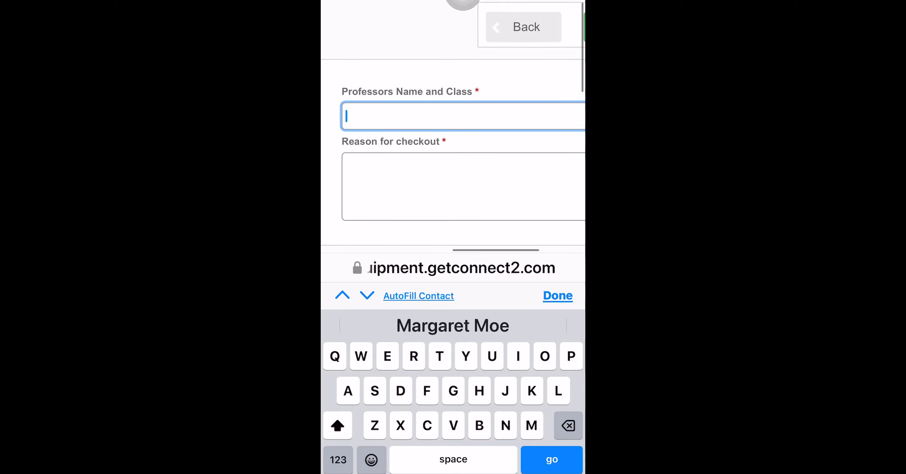
type("Igzoydiyxoy")
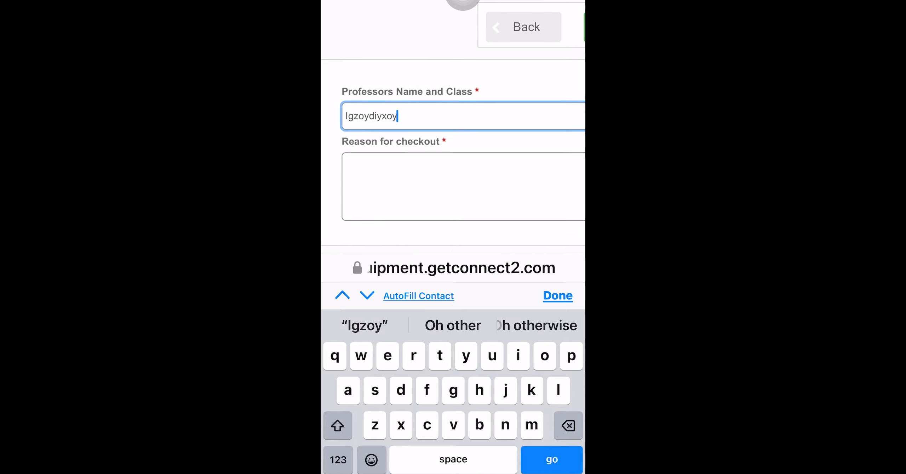
type("Ouxoucoufouf")
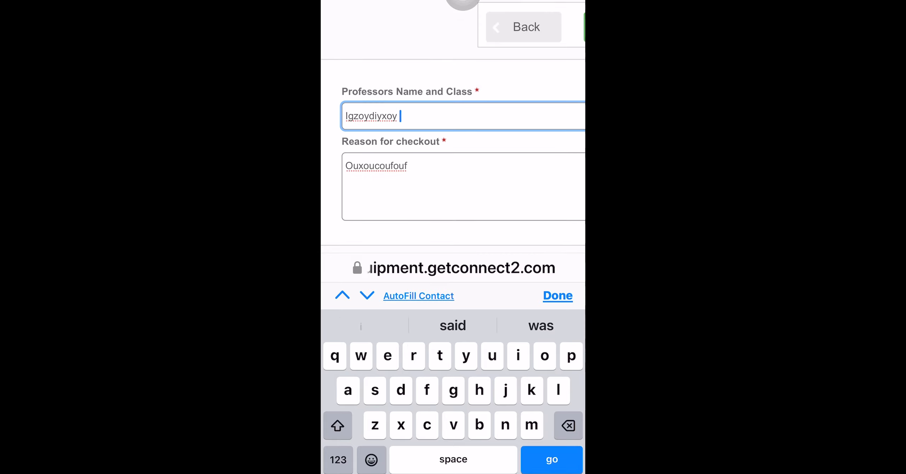
type("COMM")
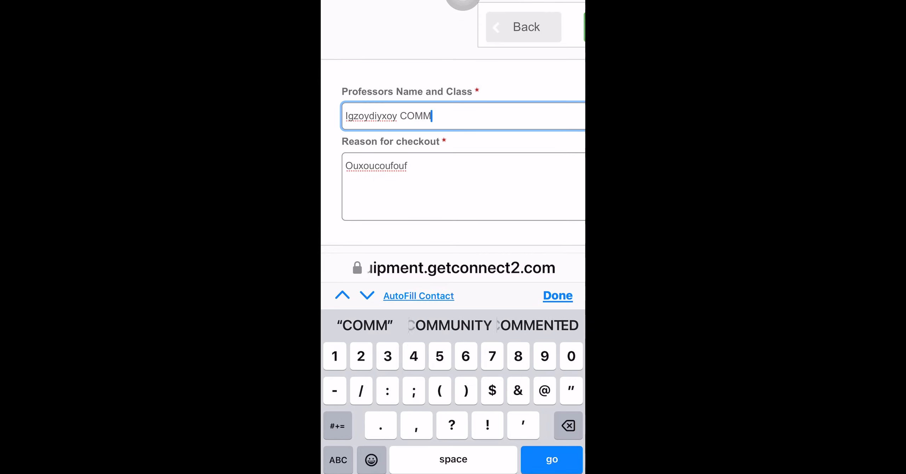
type("250")
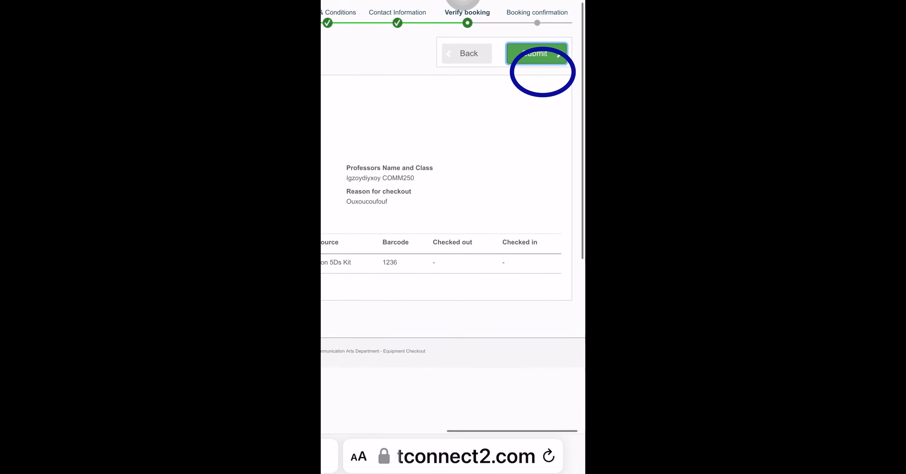
scroll("down", 3)
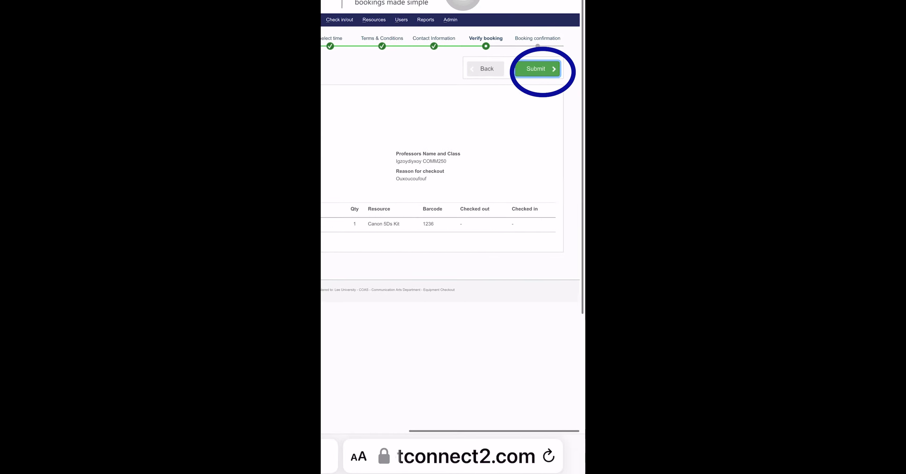